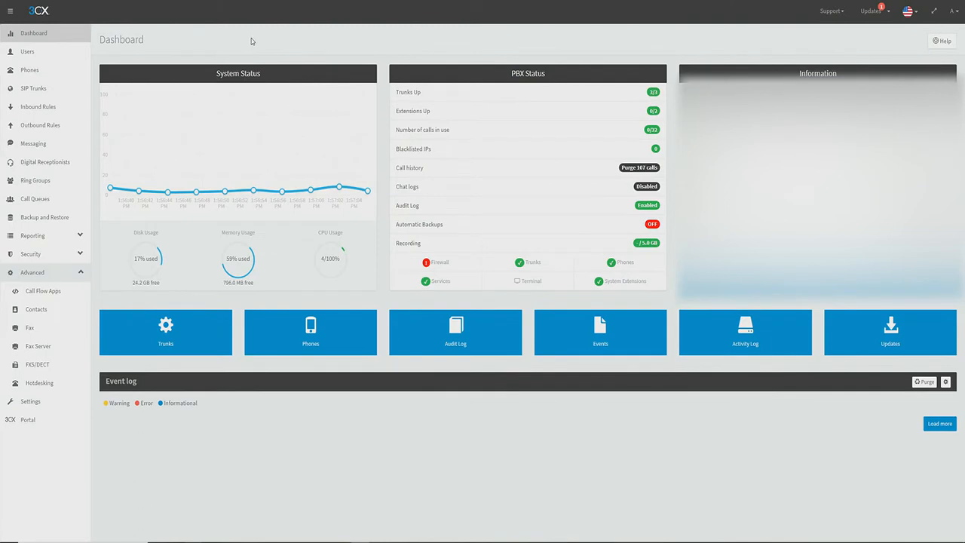
Step: Add a Snom D785 under Phone Provisioning for extension 101 Demo Extension
left_click(27, 51)
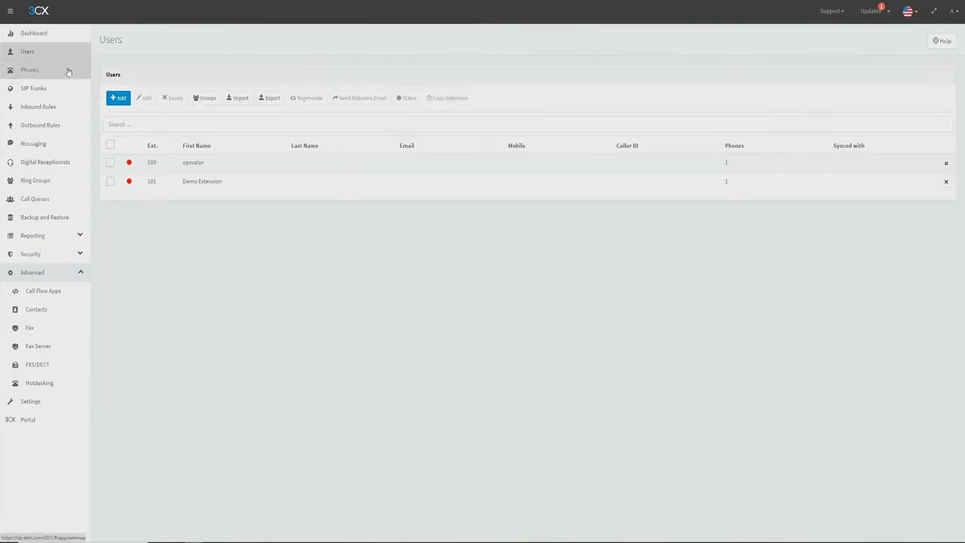
double_click(202, 181)
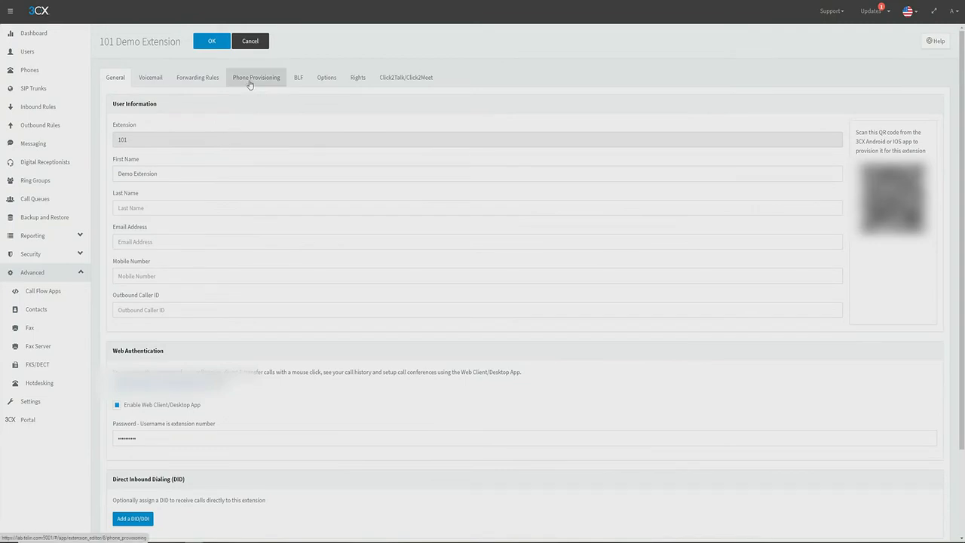
left_click(257, 77)
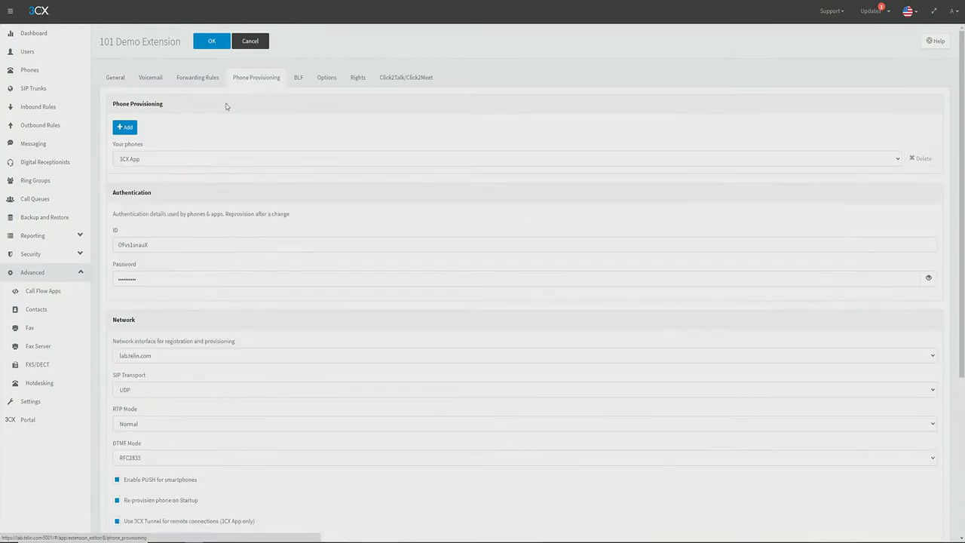
left_click(124, 127)
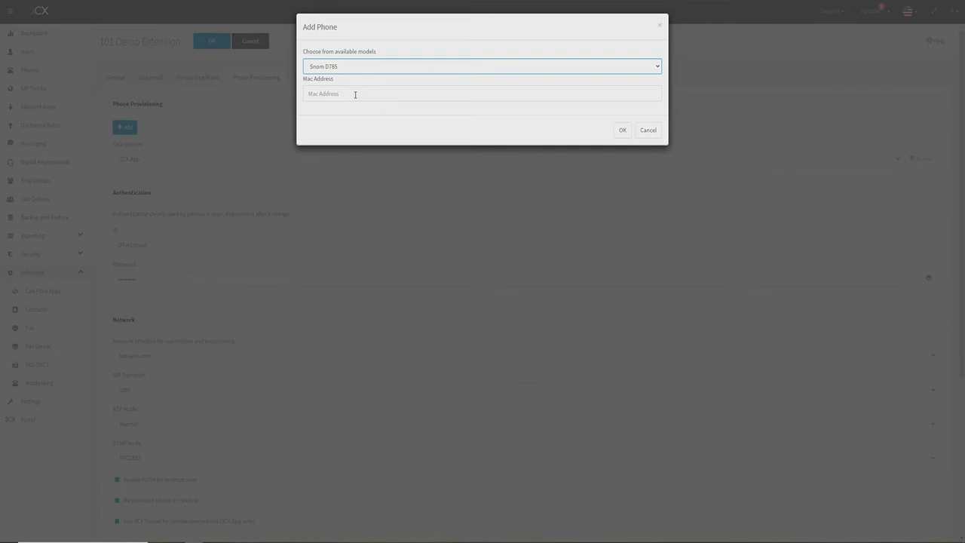
left_click(622, 129)
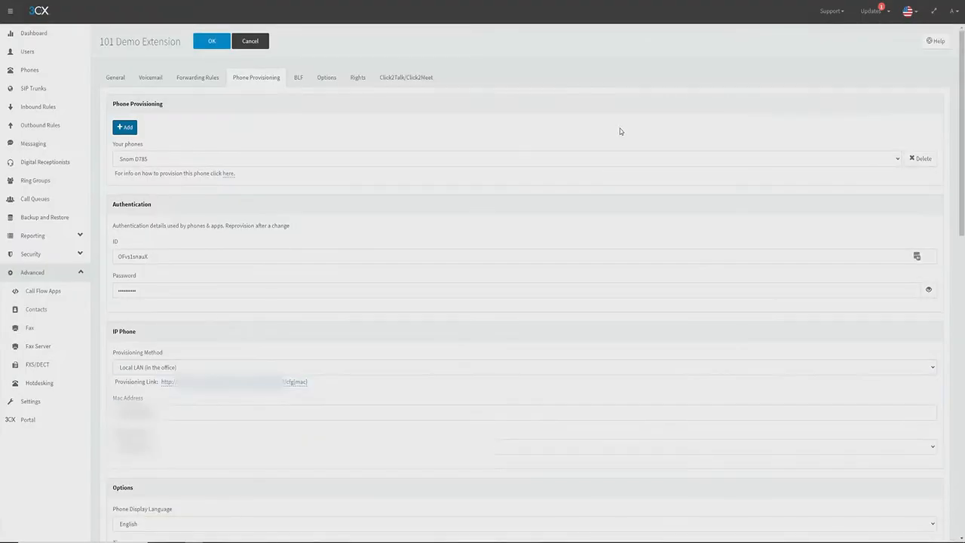
mouse_move(242, 173)
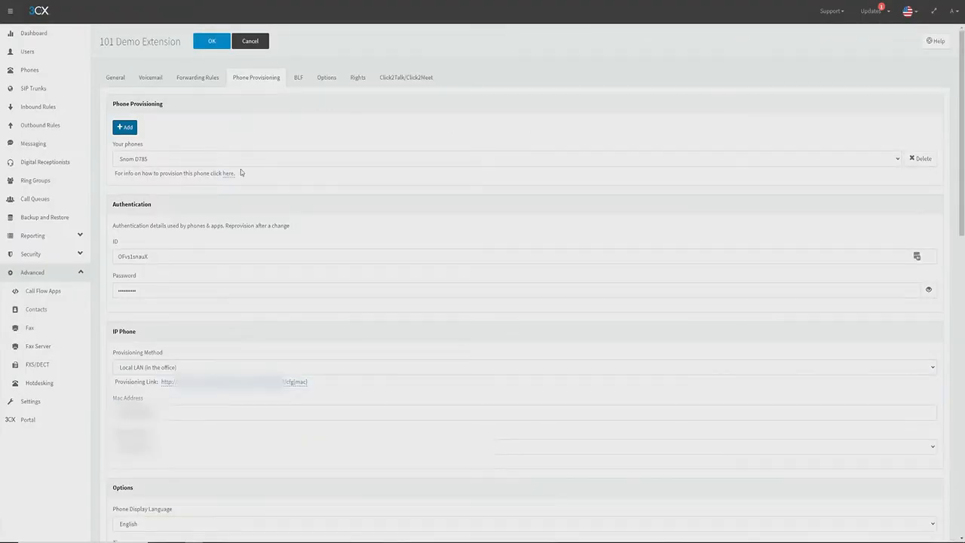
left_click(520, 367)
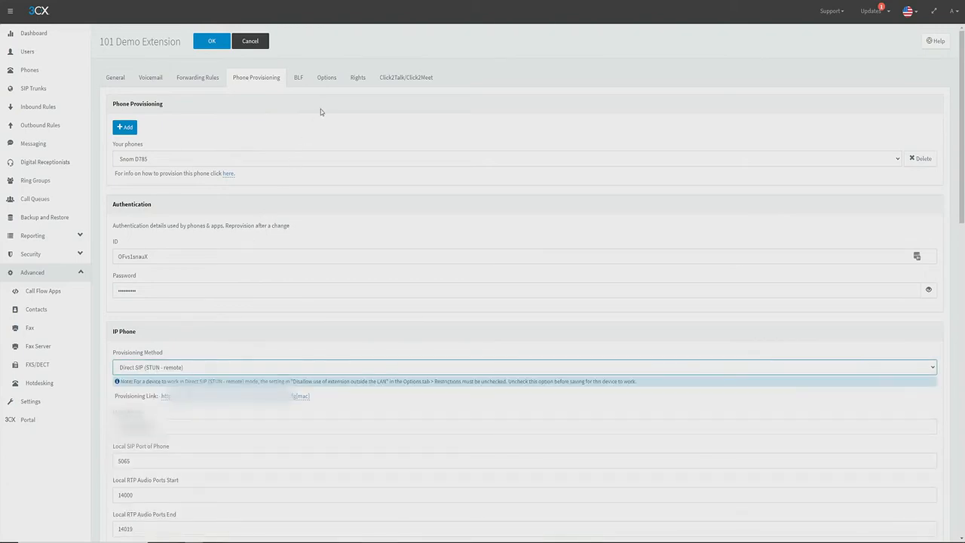
Step: Uncheck 'Disallow use of extension outside the LAN' in extension 101's Options
left_click(327, 76)
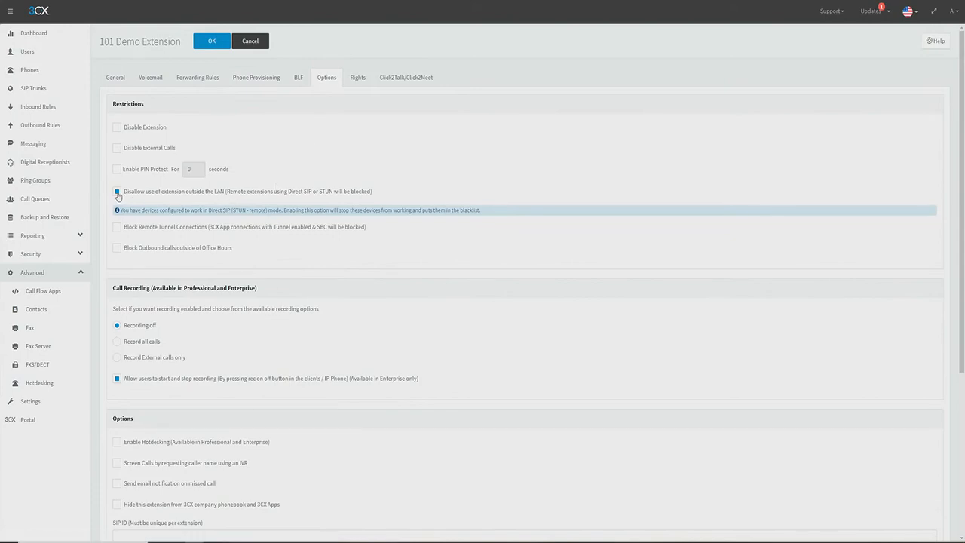
left_click(116, 191)
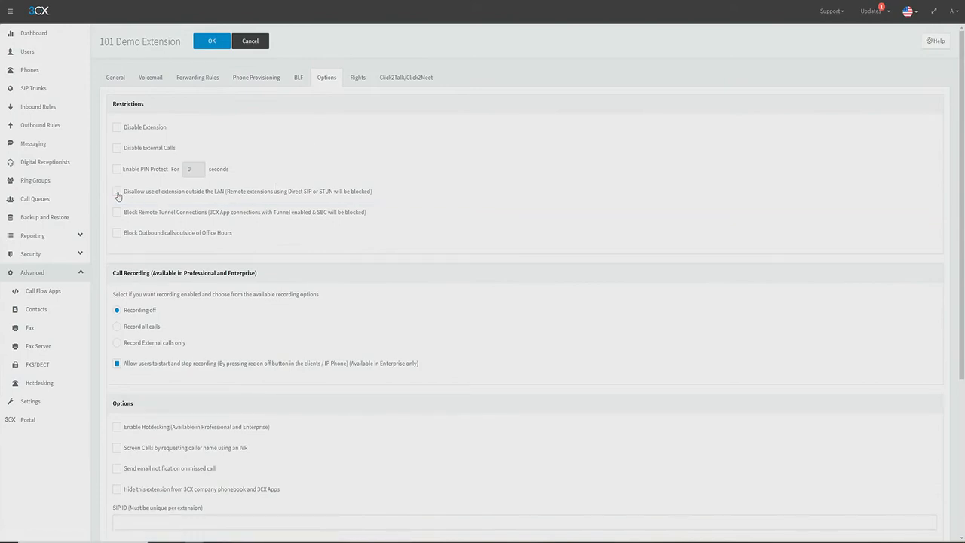
mouse_move(418, 160)
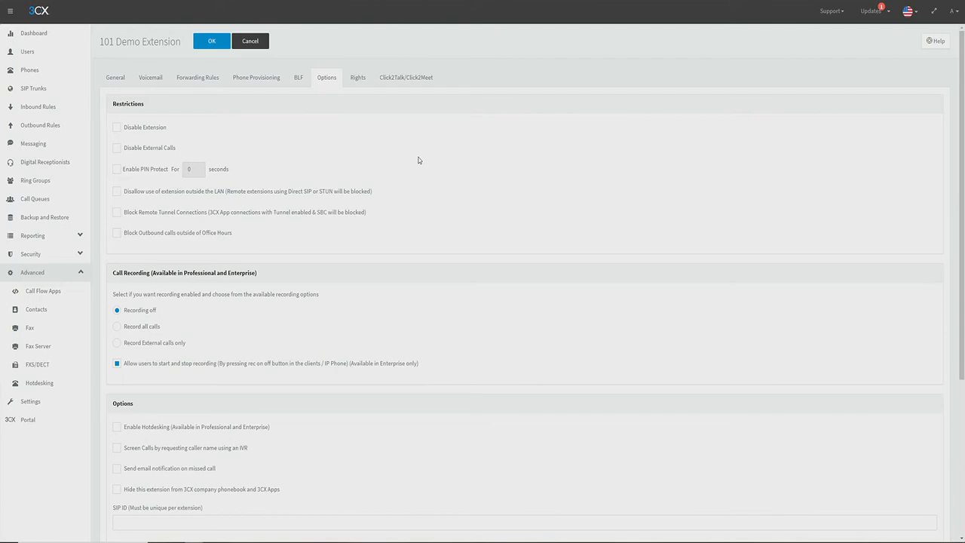
Step: Enable 'PBX Delivers Audio' under Troubleshooting and save extension 101
scroll("down", 3)
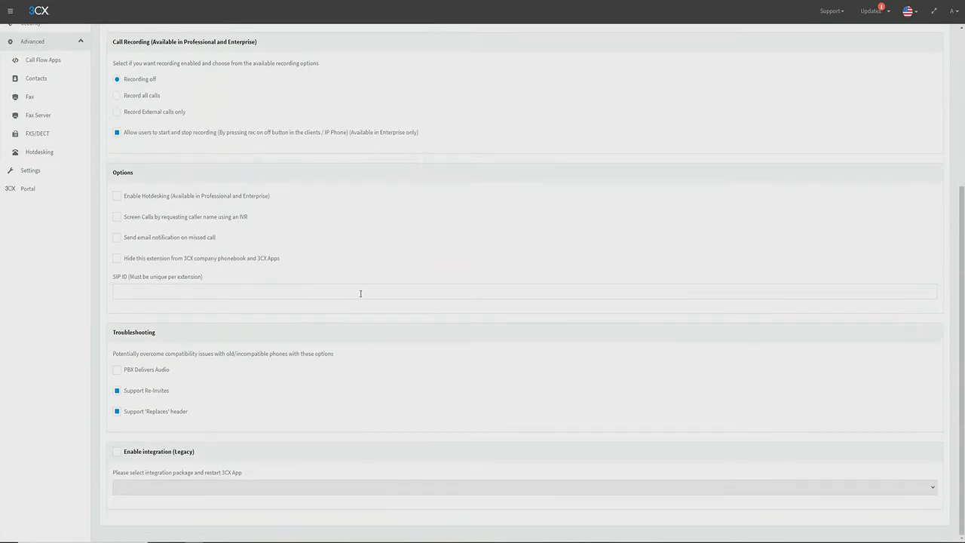
left_click(117, 369)
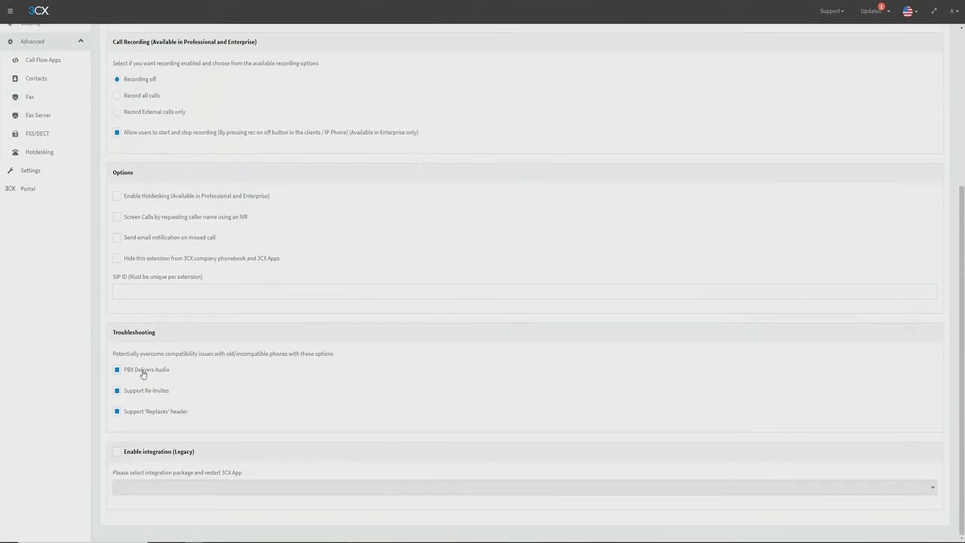
mouse_move(293, 365)
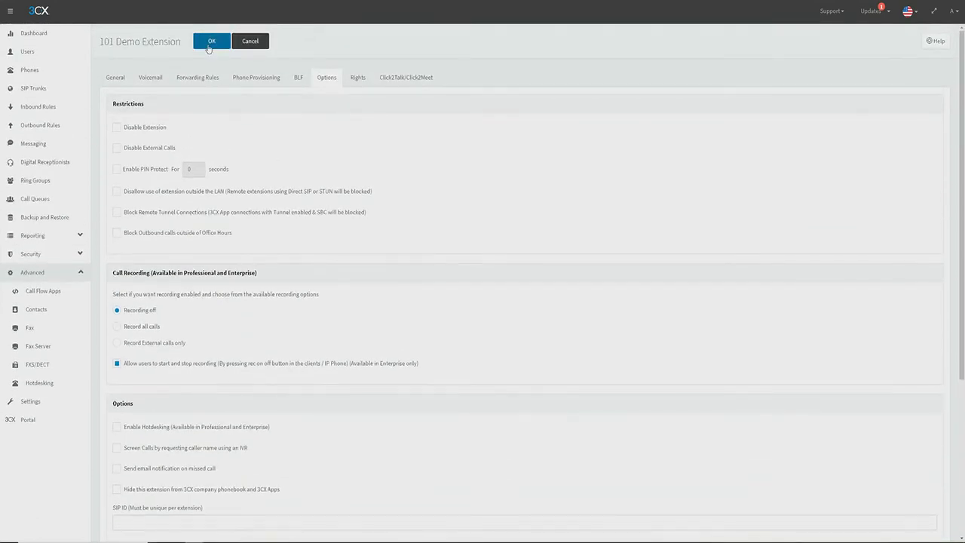
left_click(211, 41)
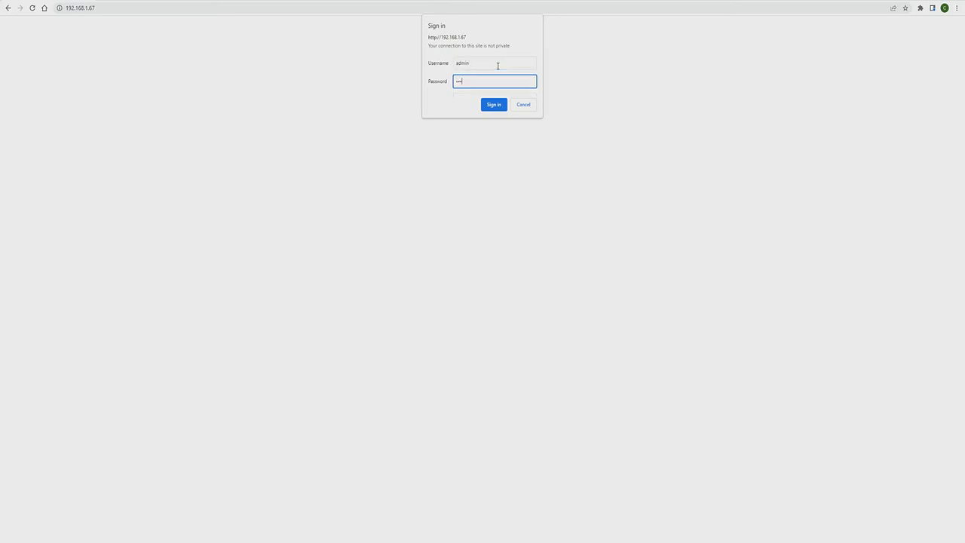
Step: Sign in to the Snom phone's web page with the admin username and password
left_click(494, 104)
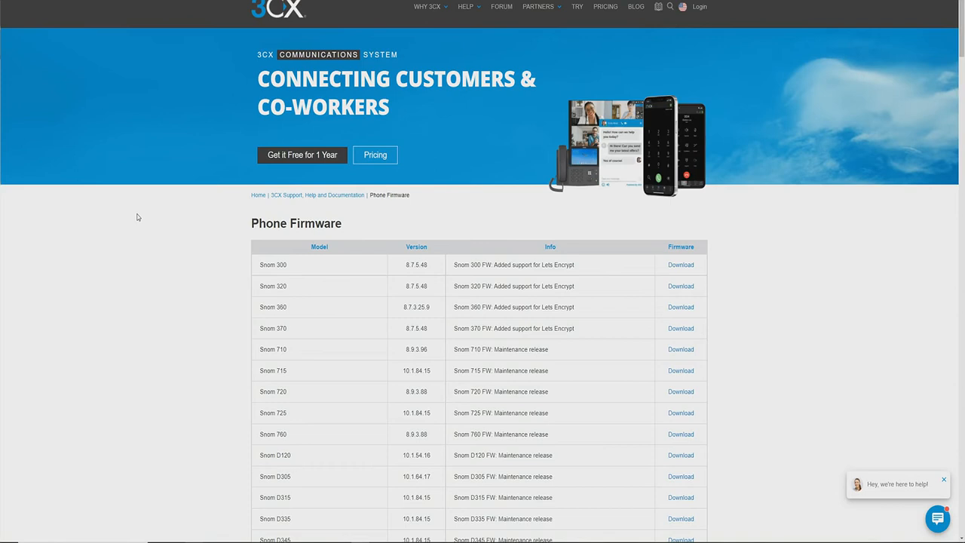
Step: Copy the Snom D785 firmware 10.1.84.15 download link from the Phone Firmware table
scroll("down", 3)
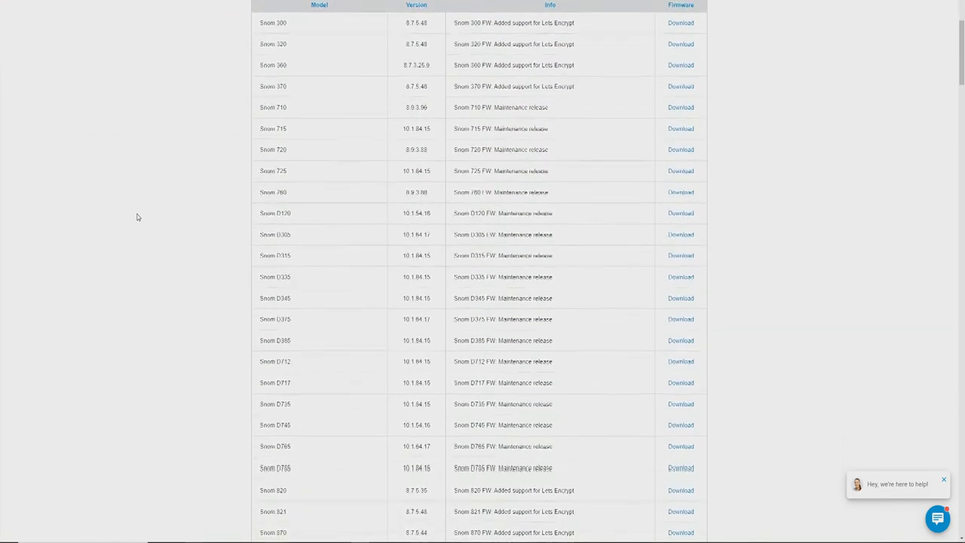
scroll("down", 3)
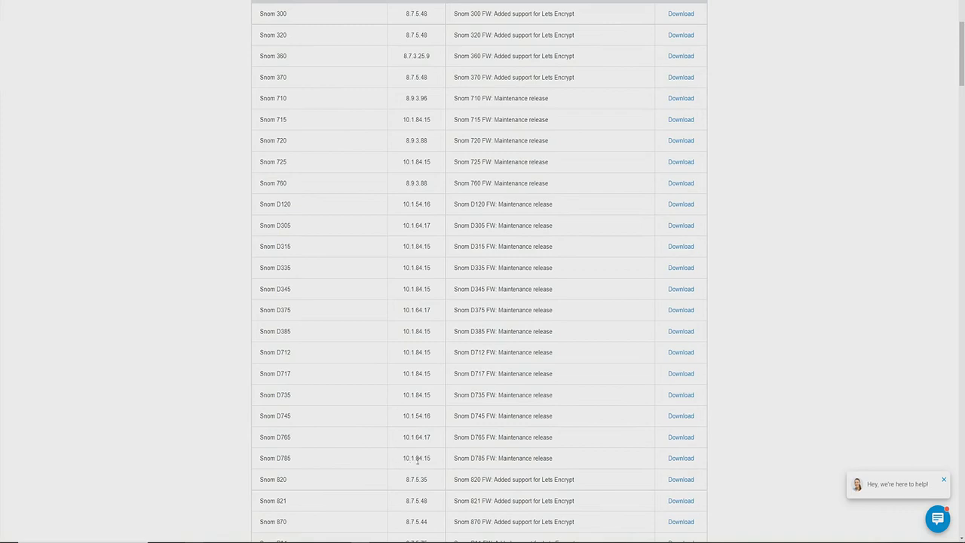
right_click(680, 457)
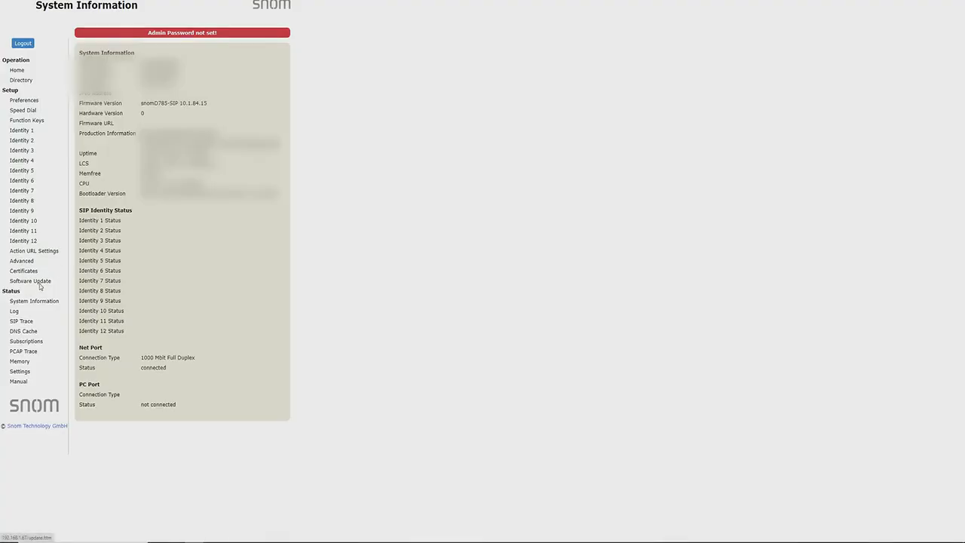
Step: Enter the downloads.3cx.com firmware link in Software Update, then check System Information
left_click(30, 281)
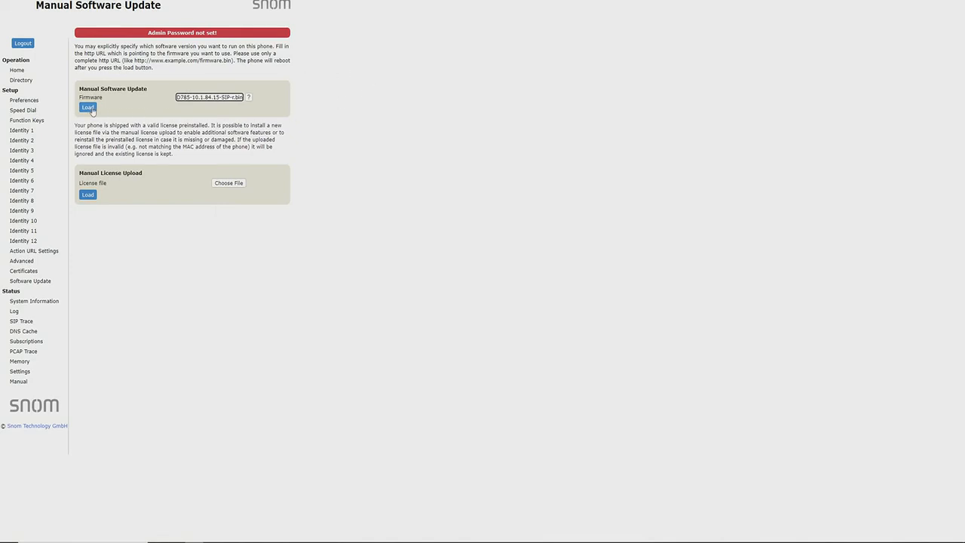
type("https://downloads.3cx.com")
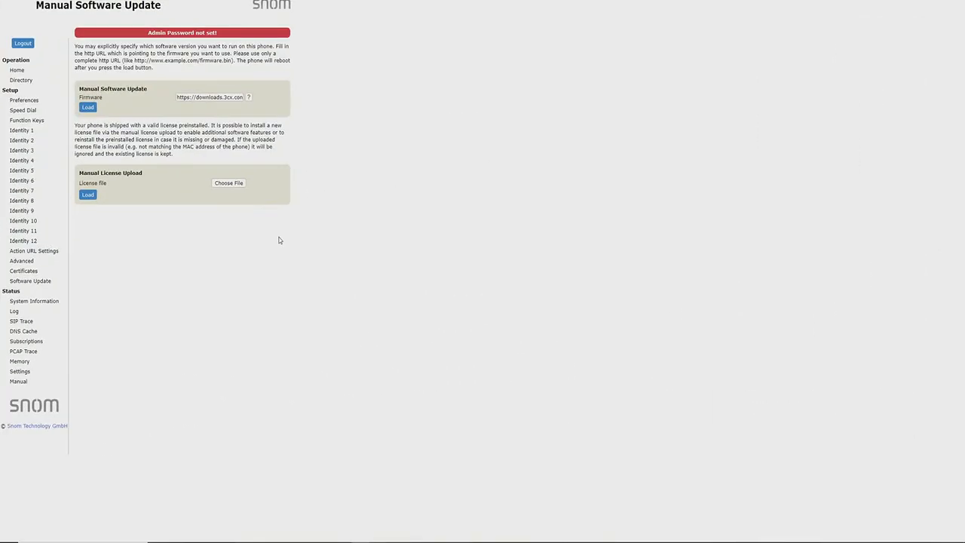
left_click(33, 301)
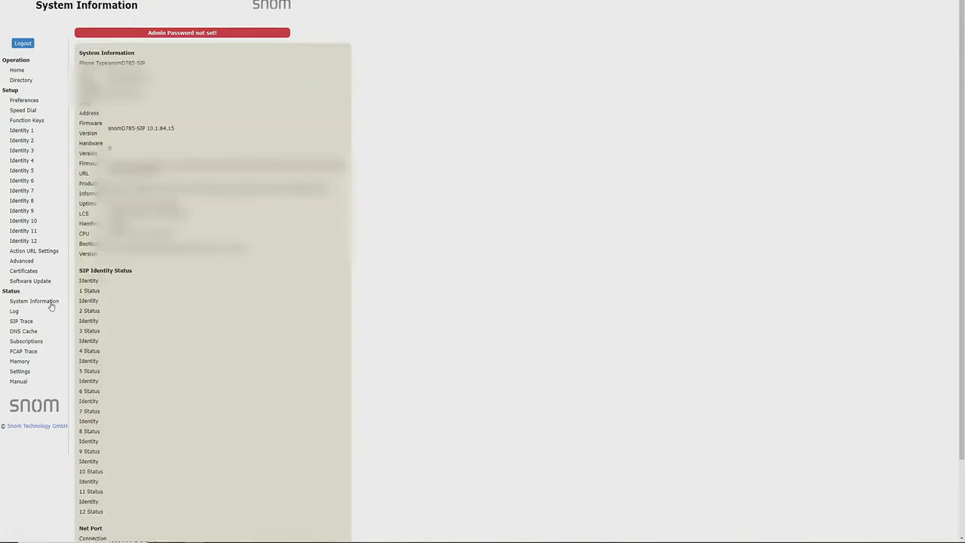
mouse_move(261, 280)
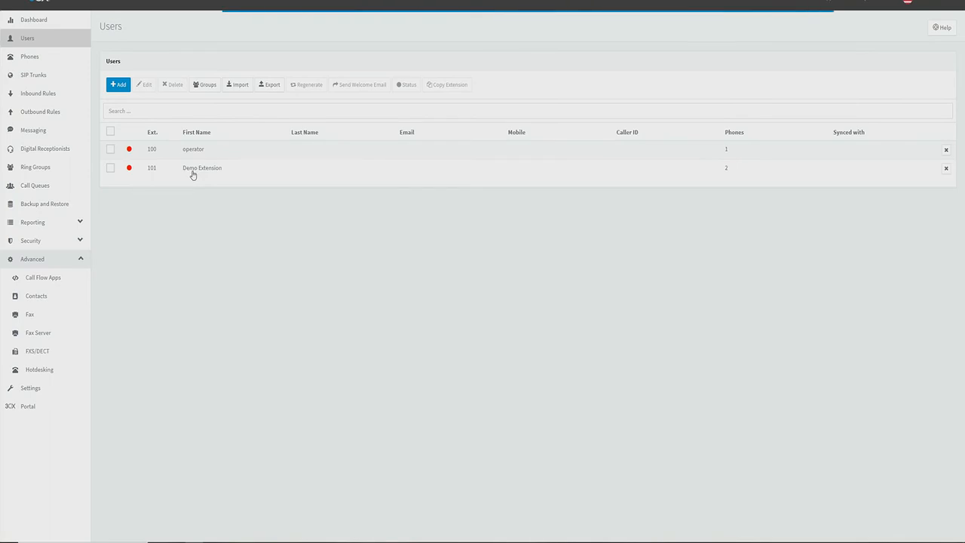
Step: Reopen extension 101 to view the Snom D785's provisioning link
double_click(202, 167)
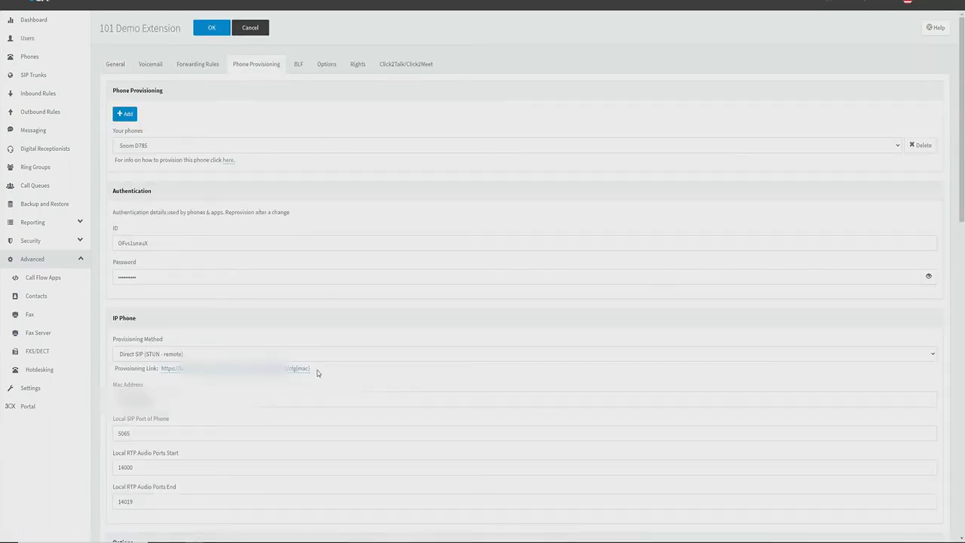
mouse_move(319, 420)
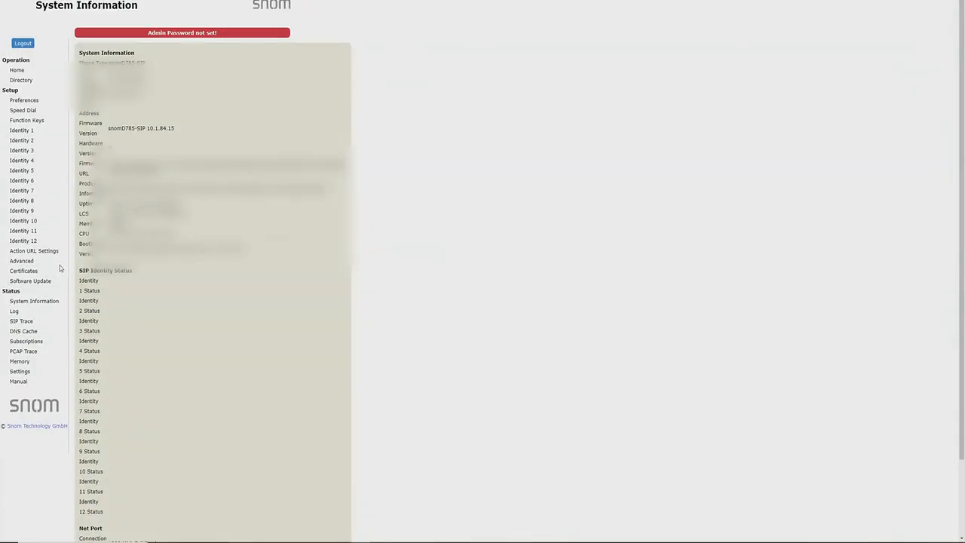
Step: Set the Advanced Update tab's Setting URL to the 3CX provisioning link and reboot
left_click(21, 261)
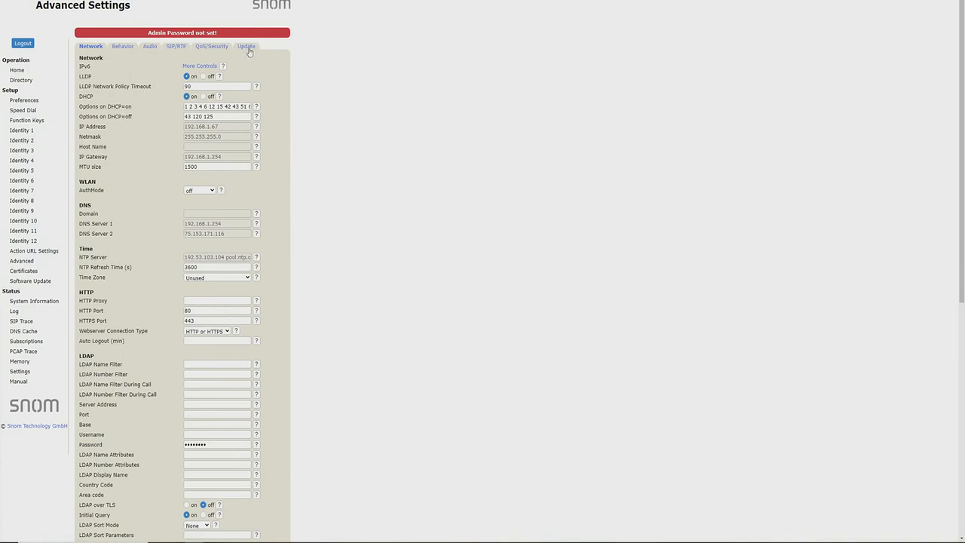
left_click(244, 46)
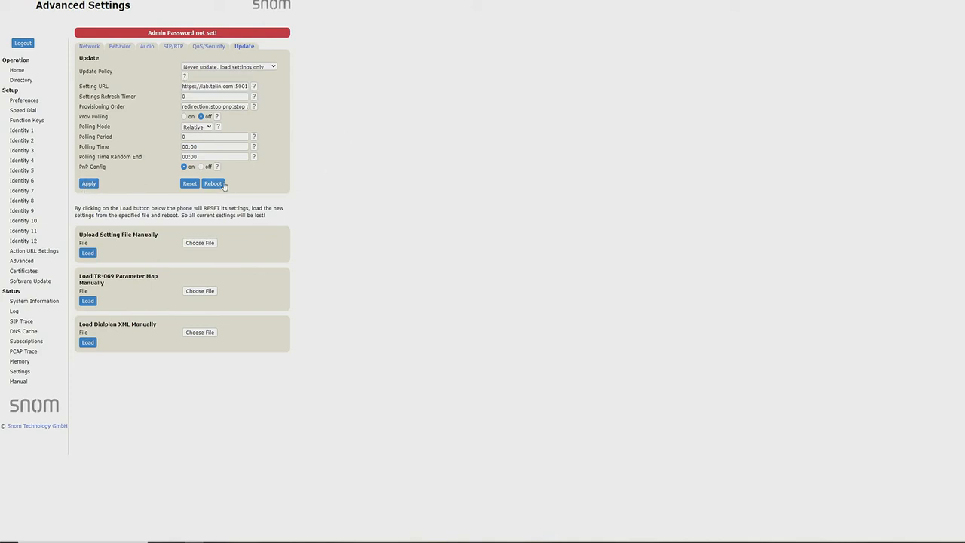
left_click(214, 183)
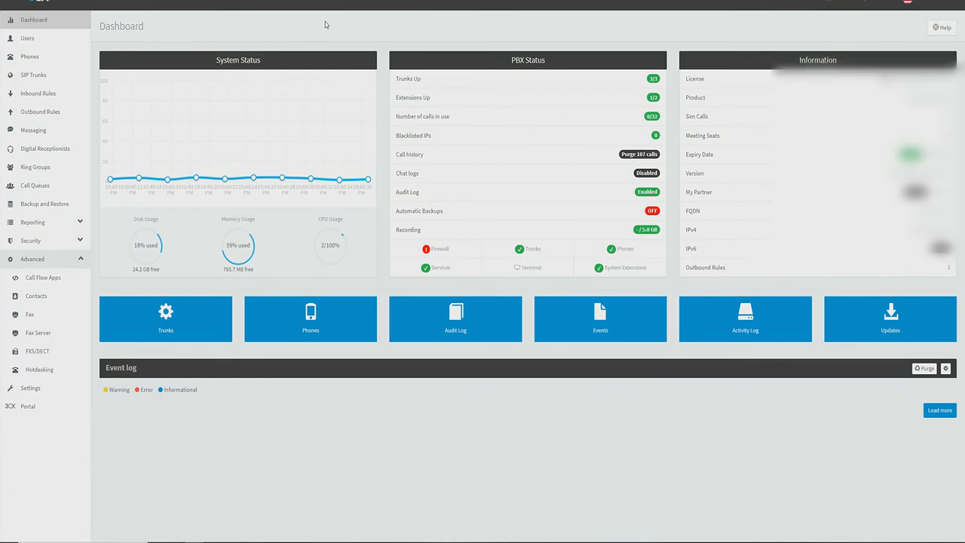
mouse_move(29, 55)
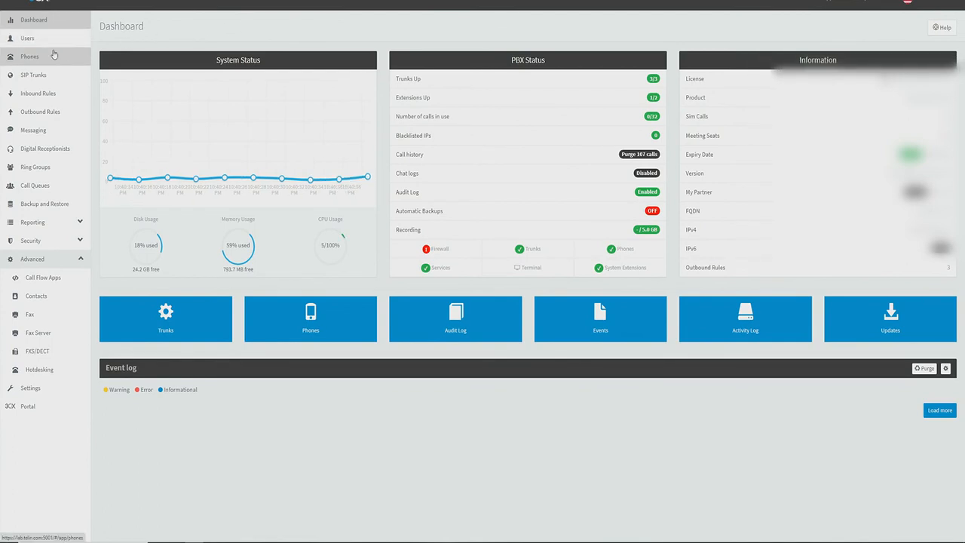
Step: Open Phones to see extension 101's Snom D785 on firmware 10.1.84.15
left_click(29, 56)
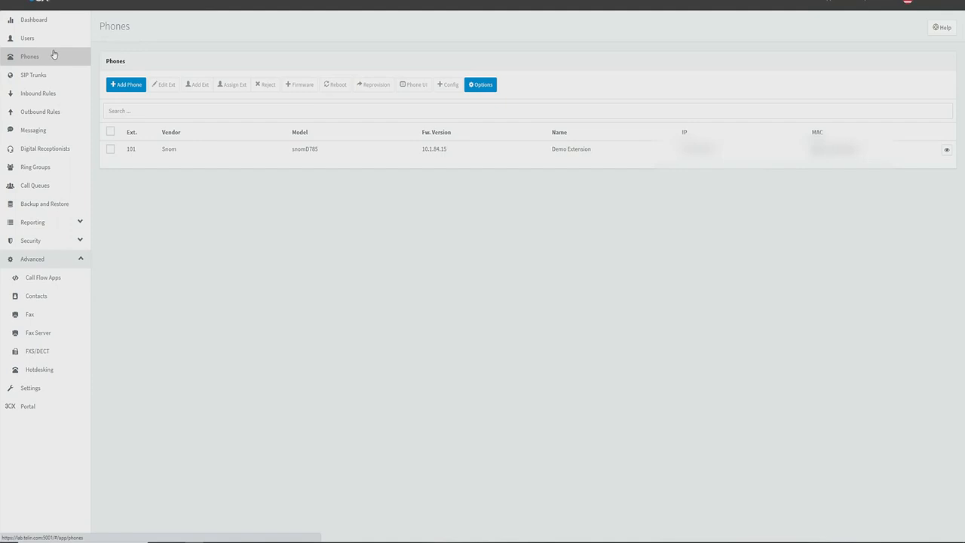